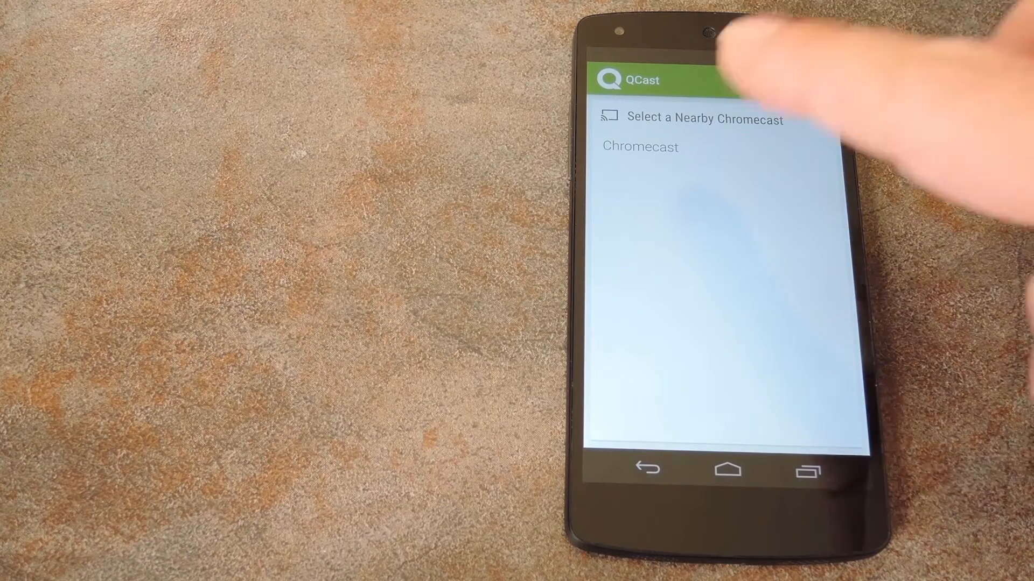
- Connect to the nearby Chromecast and accept becoming the party host
click(639, 146)
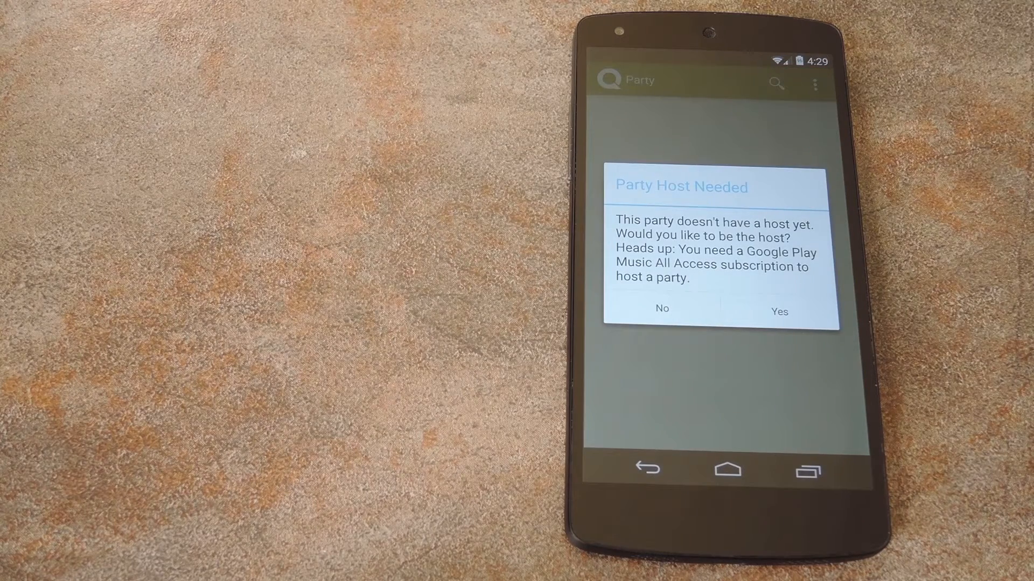
click(779, 311)
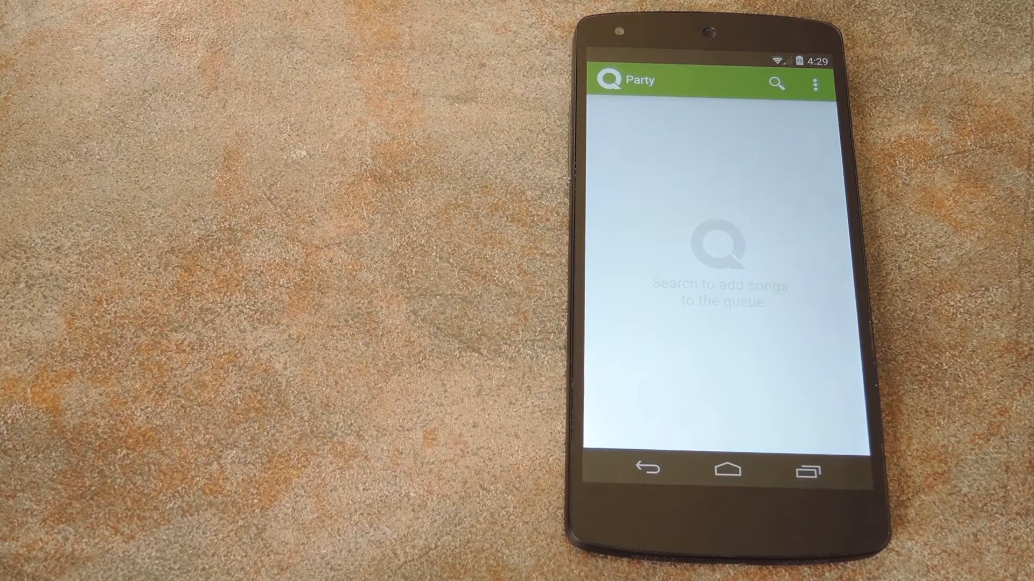
- Search for and queue 'A Thousand Years' and 'Boyz-N-The-Hood (Remix)'
click(777, 83)
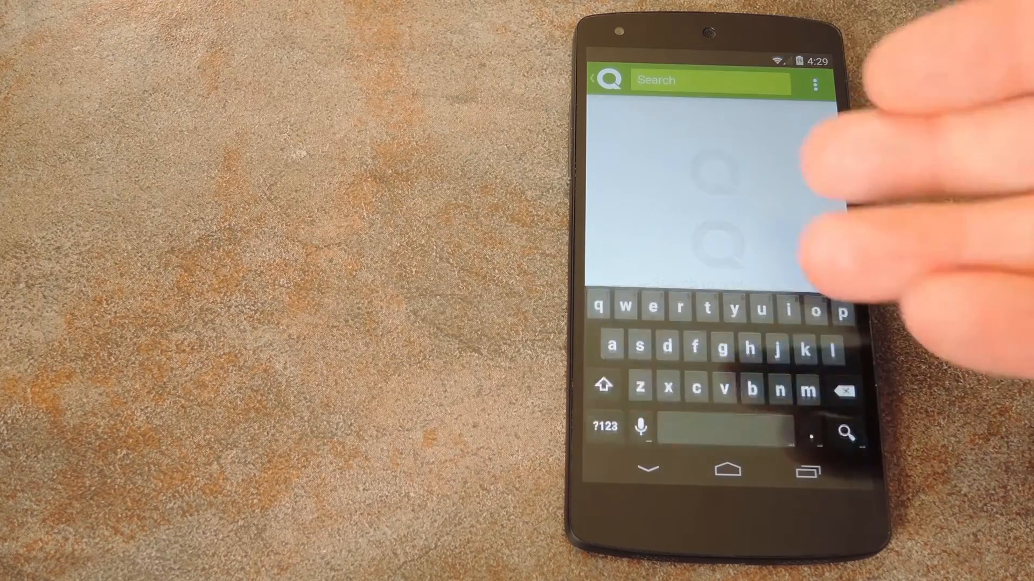
text(a)
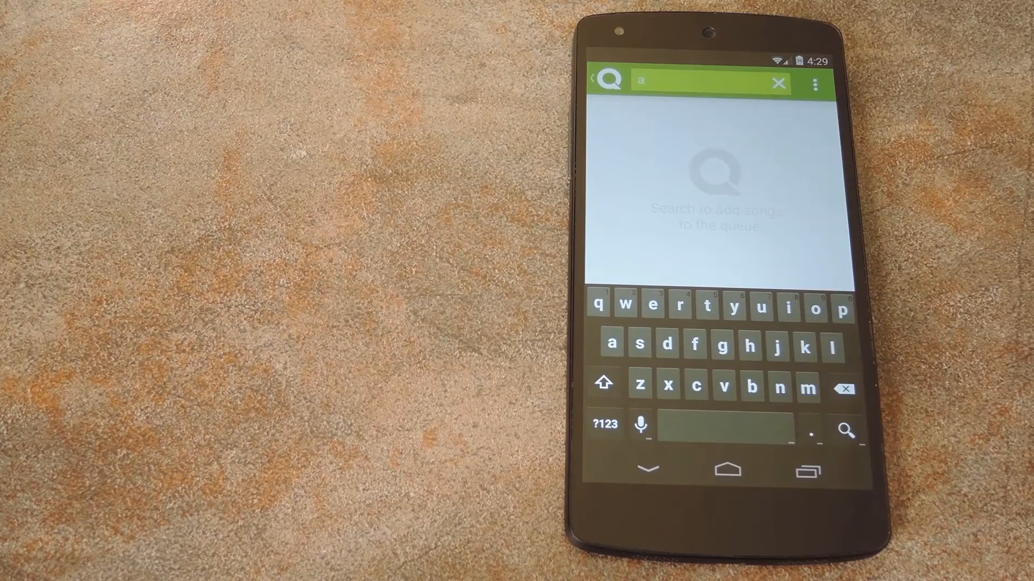
click(779, 83)
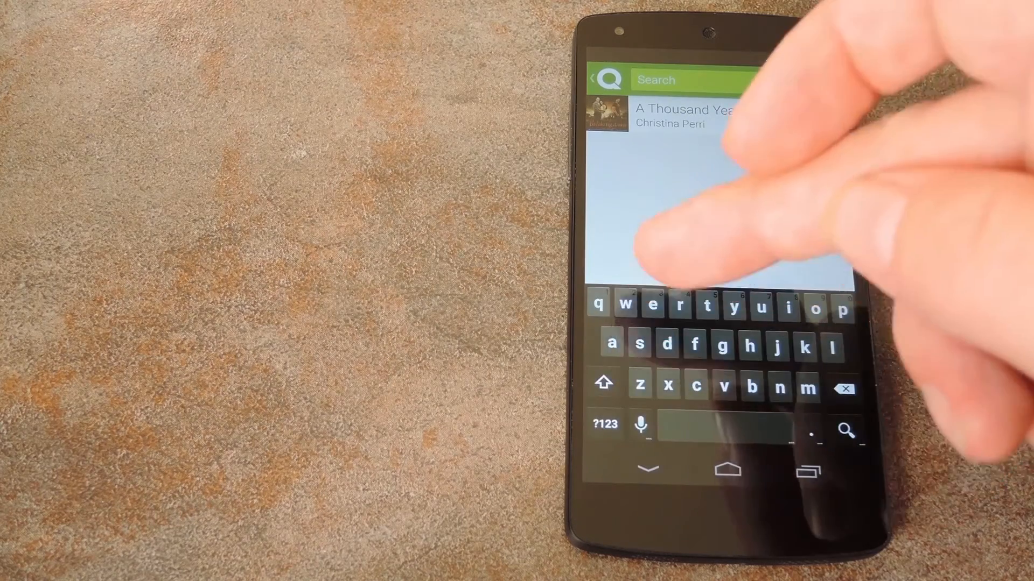
text(e)
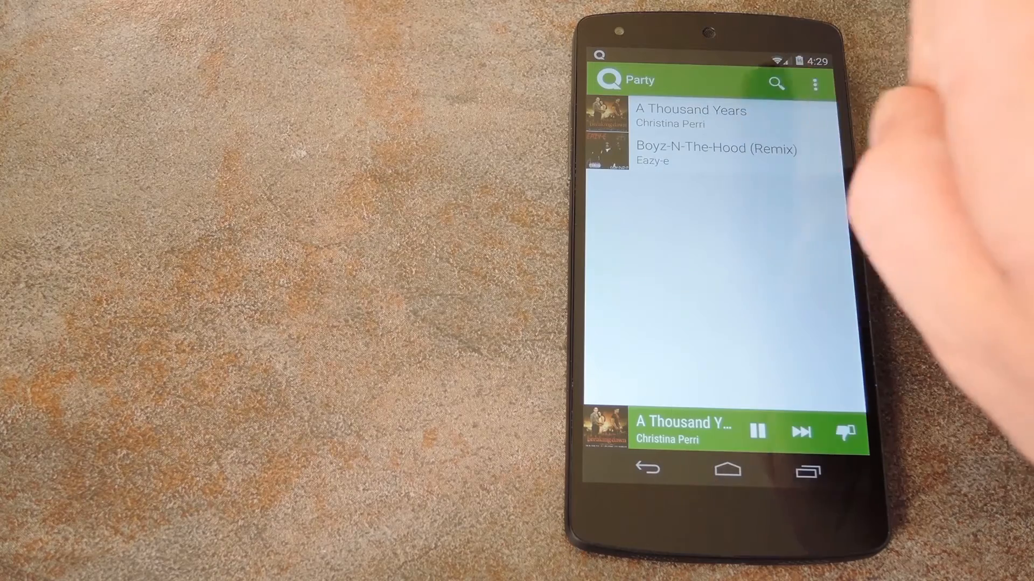
click(775, 85)
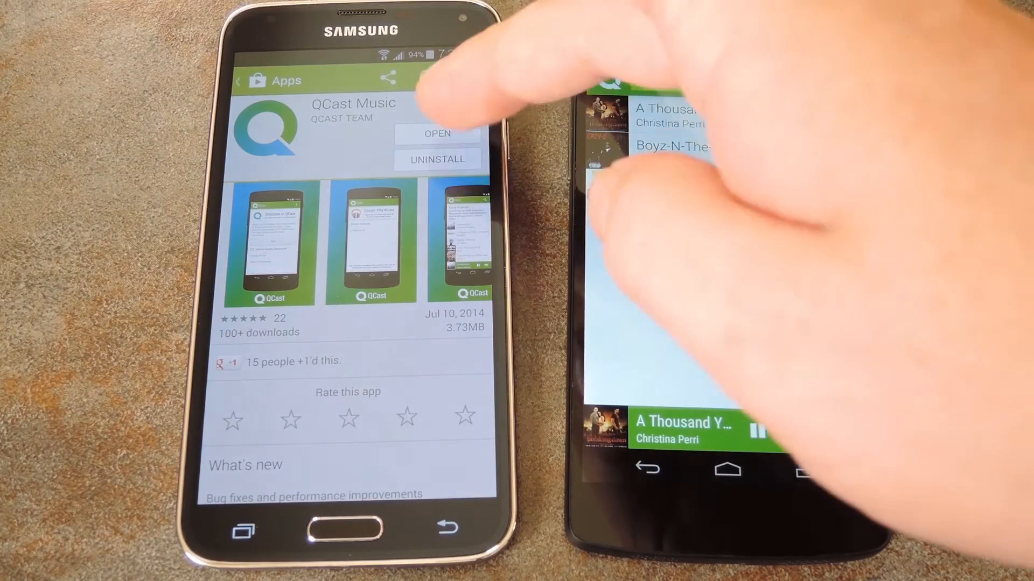
- Open QCast Music from the Play Store page on the second phone
click(437, 134)
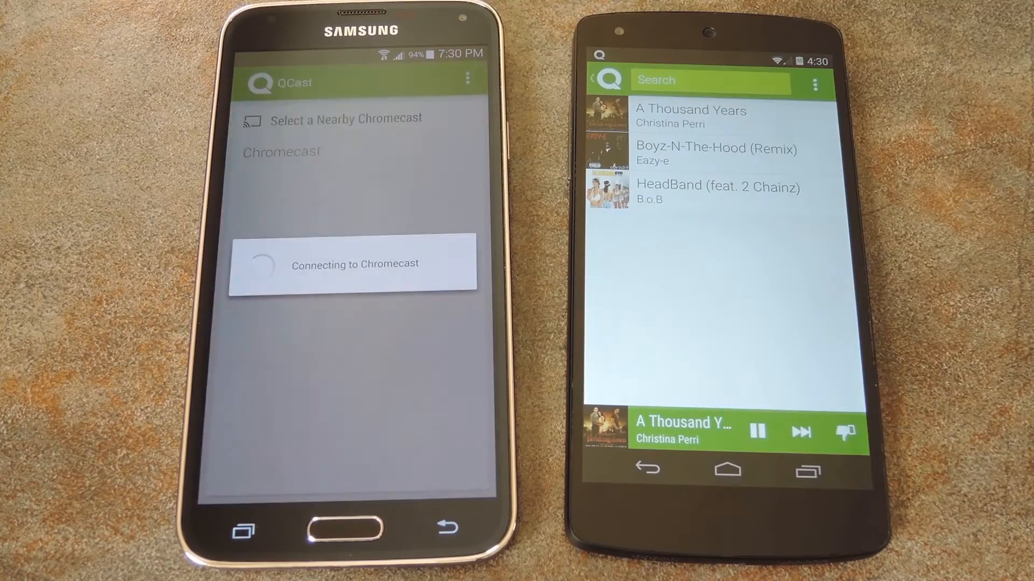